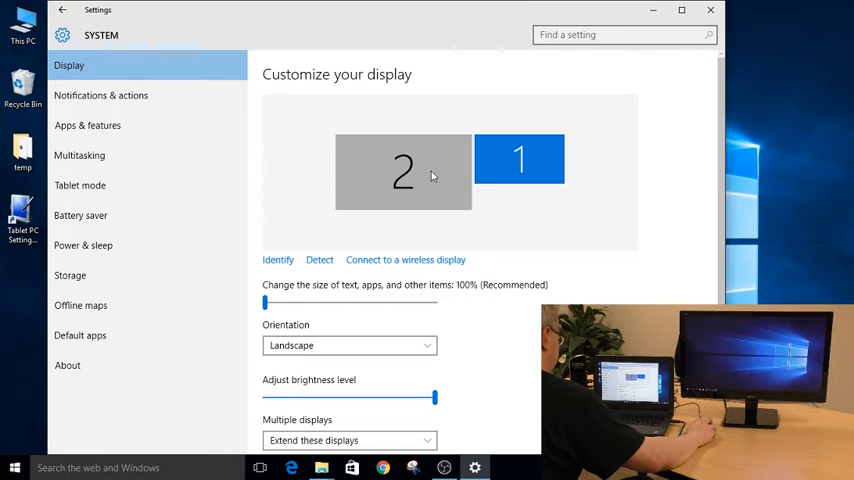
{"action": "mouse_move", "coordinate": [455, 182]}
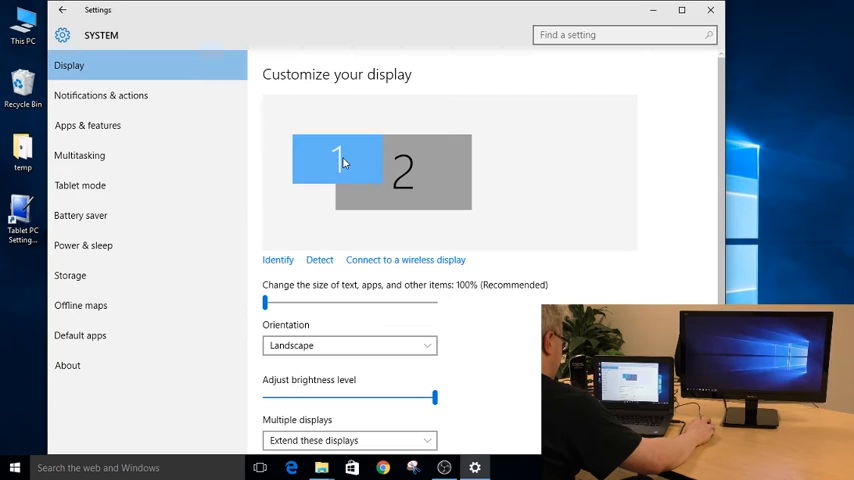
{"action": "scroll", "scroll_direction": "down", "scroll_amount": 3}
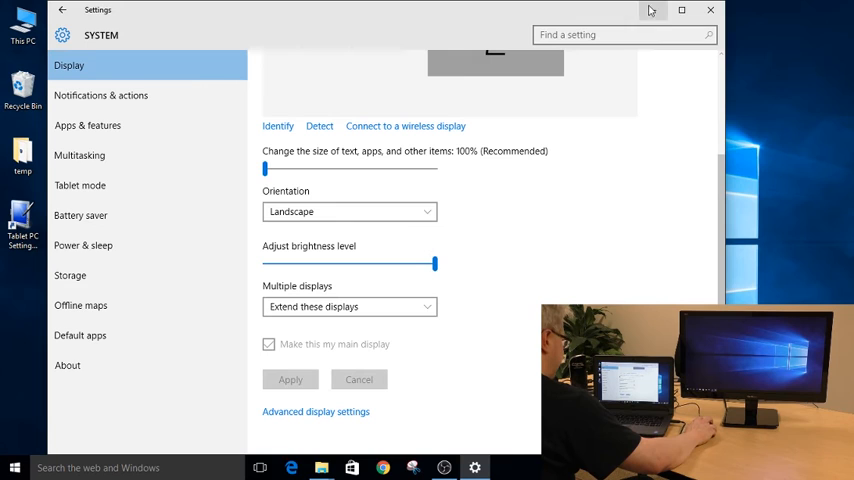